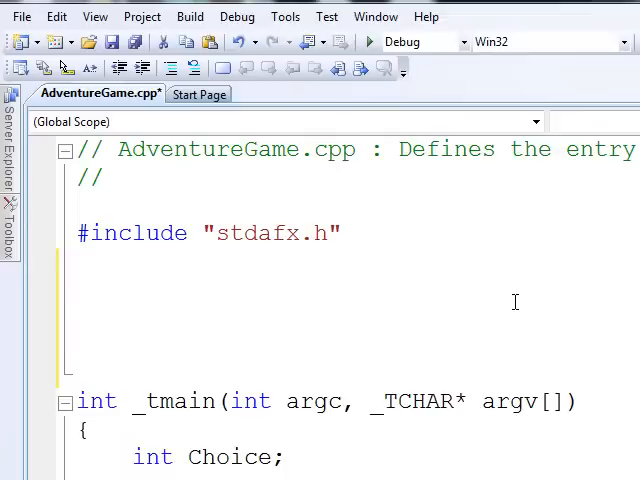
# Step: Write the 'void ShowIntroduction()' definition with an empty body above _tmain
pyautogui.write('void')
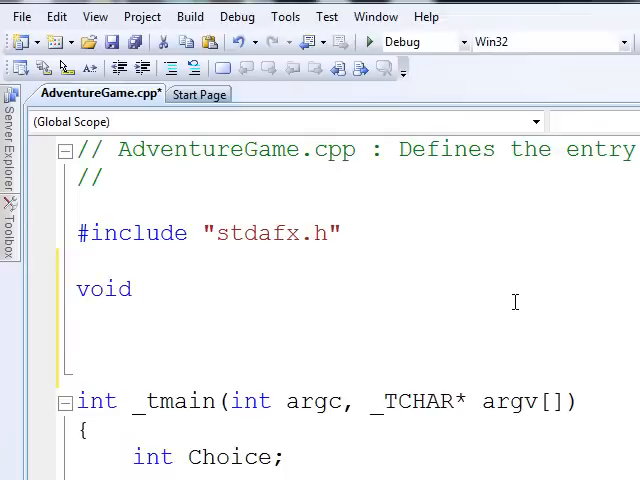
pyautogui.write('Show')
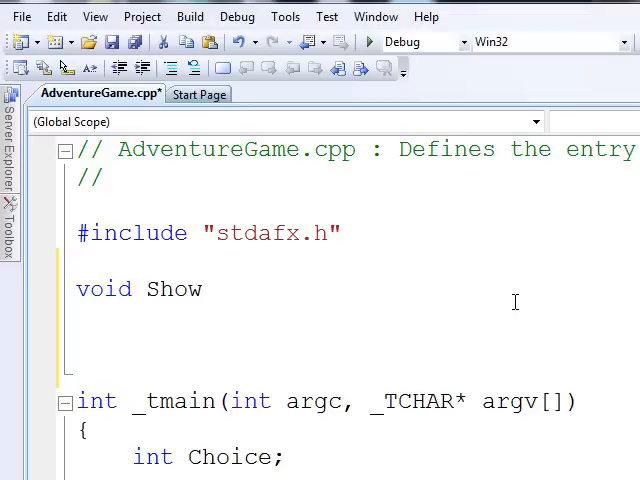
pyautogui.write('Introduc')
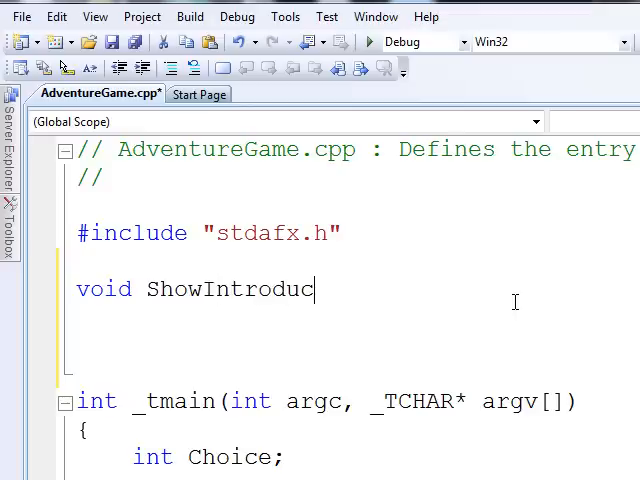
pyautogui.write('tion( void')
pyautogui.click(335, 318)
pyautogui.write('{')
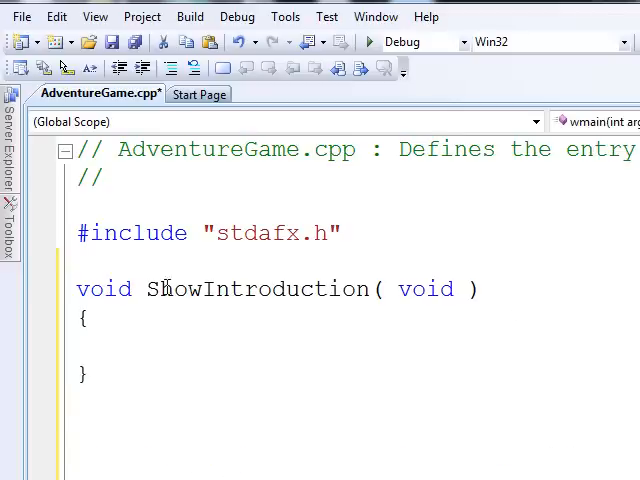
pyautogui.doubleClick(103, 289)
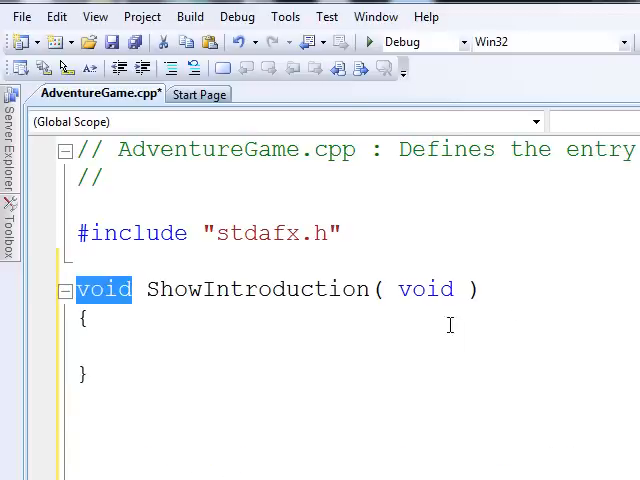
pyautogui.doubleClick(426, 289)
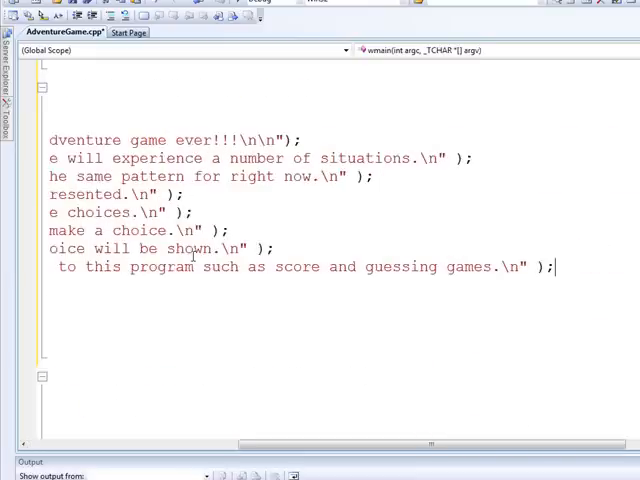
# Step: Relocate the eight welcome and game-pattern printf lines from _tmain into ShowIntroduction
pyautogui.hscroll(-3)
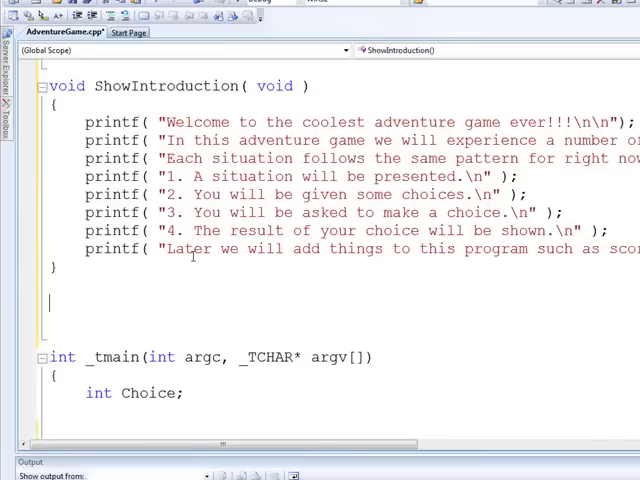
pyautogui.scroll(-3)
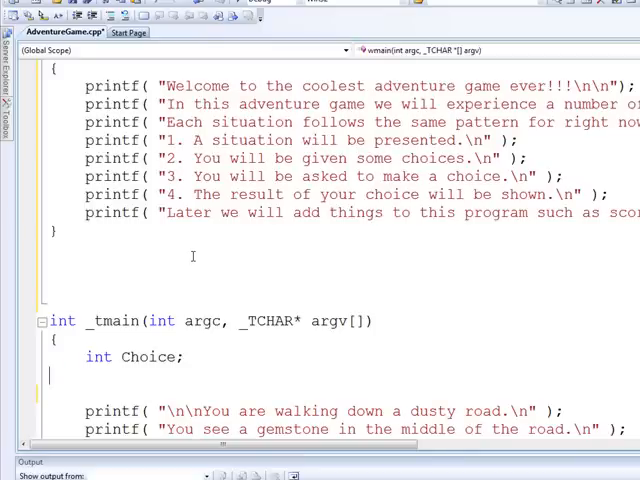
# Step: Insert the call 'ShowIntroduction();' on a new line below 'int Choice;' in _tmain
pyautogui.write('Sh')
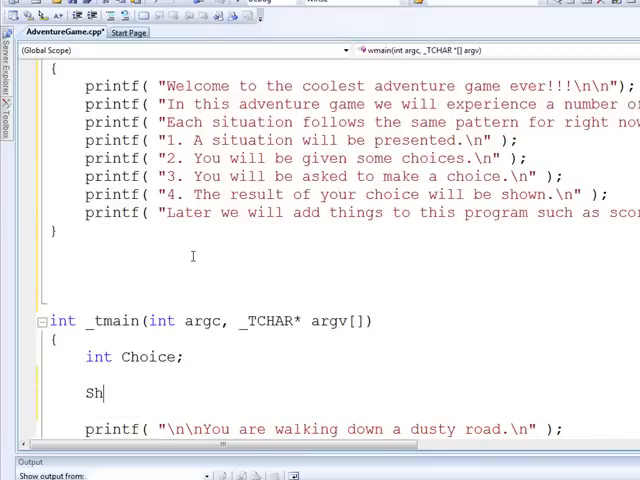
pyautogui.write('owI')
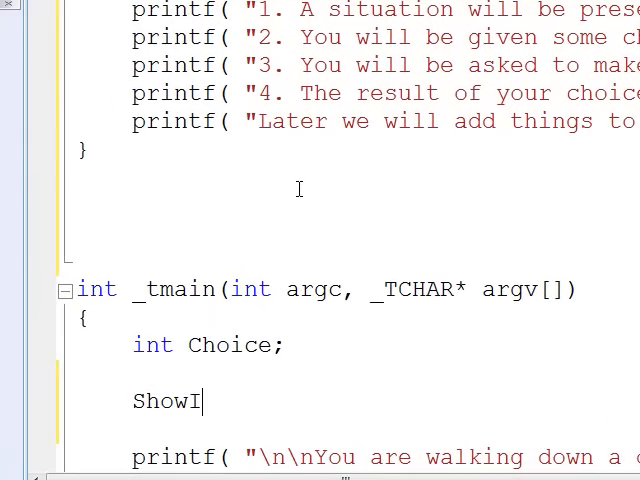
pyautogui.write('ntroduction();')
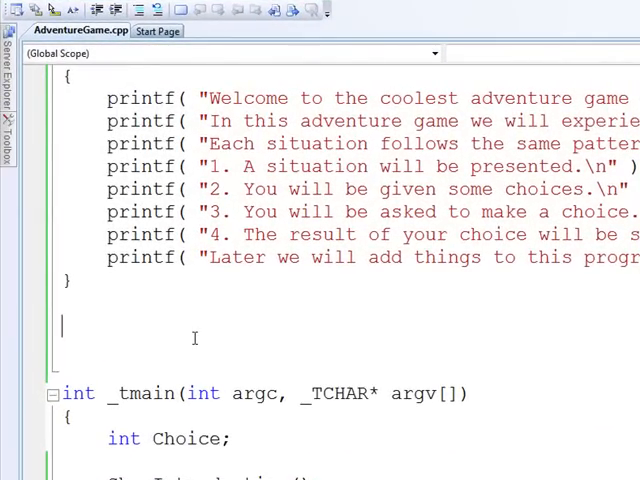
# Step: Define 'void ShowSituation1( void )' holding the dusty-road gemstone printf lines
pyautogui.write('void')
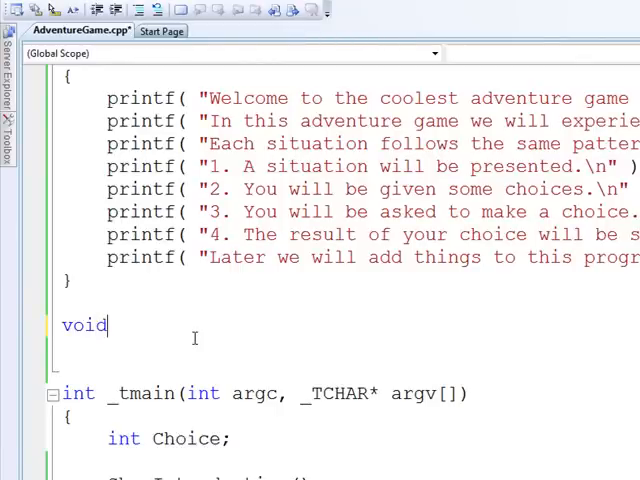
pyautogui.write('SHow')
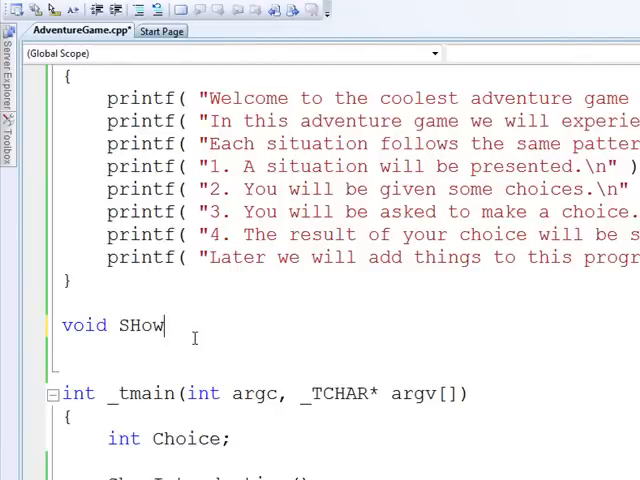
pyautogui.press('BackSpace')
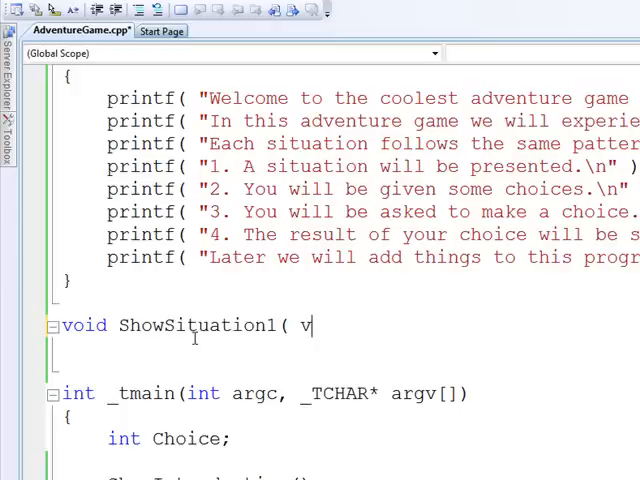
pyautogui.write('oid )')
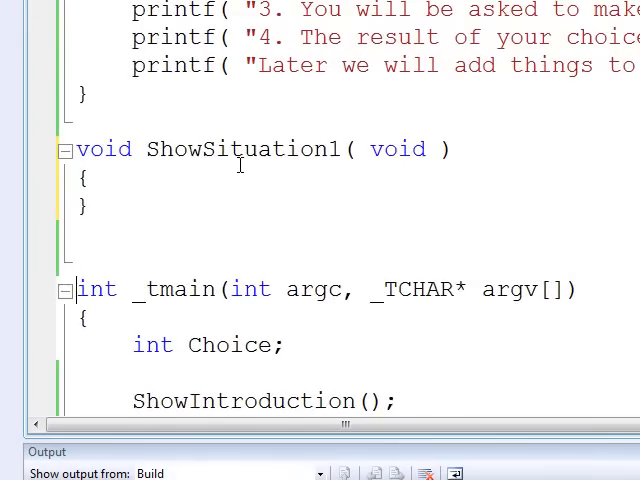
# Step: Call 'ShowSituation1();' in _tmain after ShowIntroduction
pyautogui.scroll(-3)
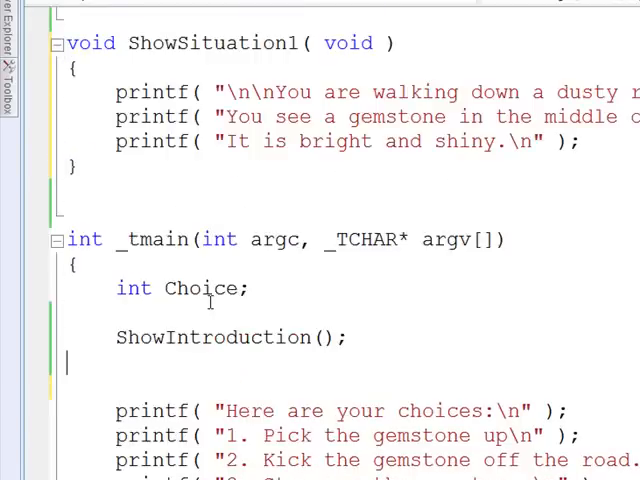
pyautogui.write('Show')
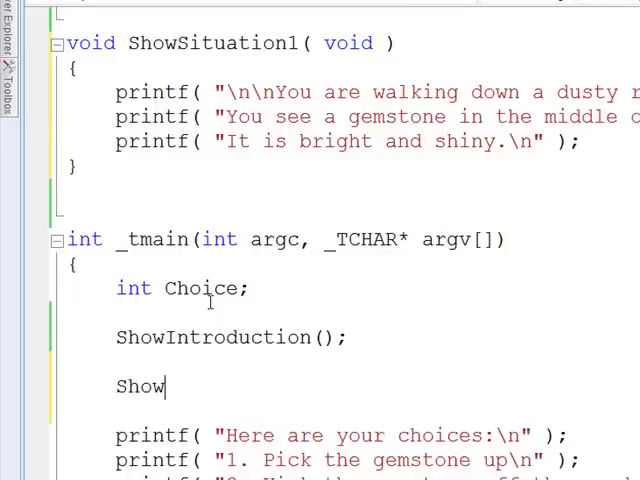
pyautogui.write('Situation1();')
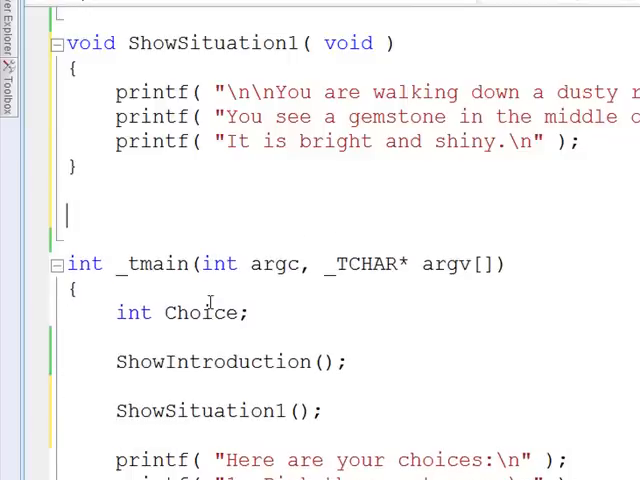
# Step: Define 'void ShowSituation2( void )' and cut the cave-entrance lines out of _tmain
pyautogui.write('void ShowSitua')
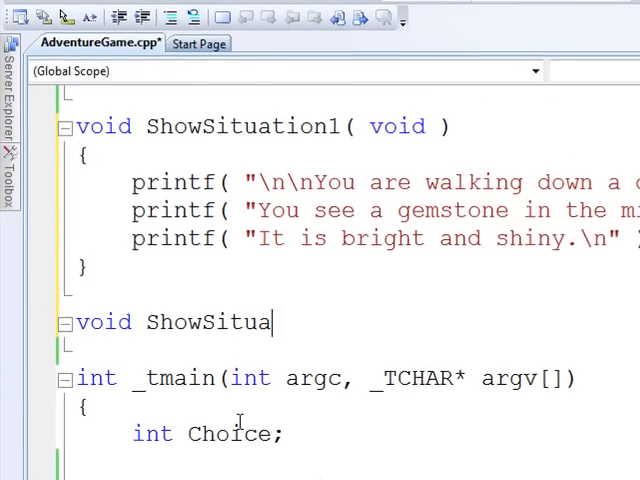
pyautogui.write('tion2( void )')
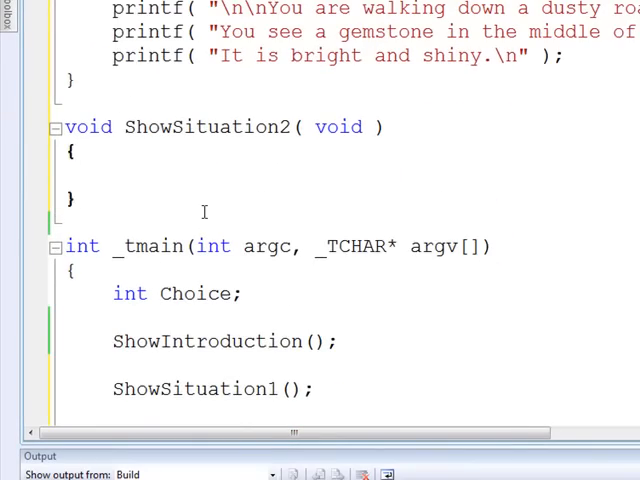
pyautogui.scroll(-3)
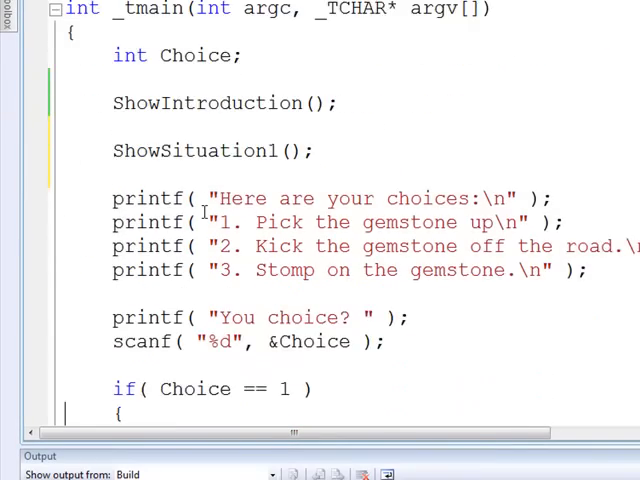
pyautogui.scroll(-3)
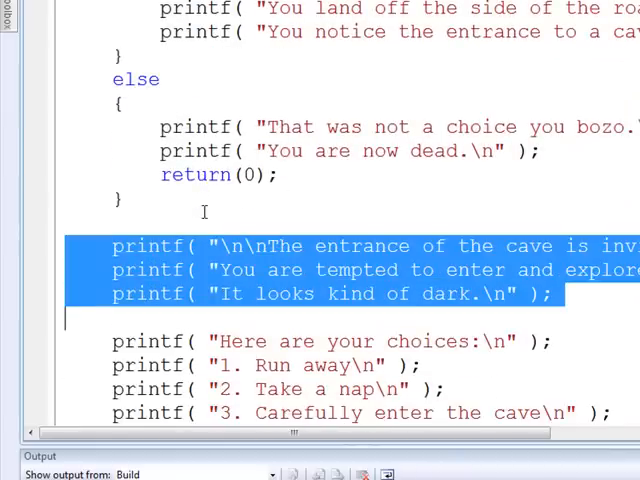
pyautogui.press('Delete')
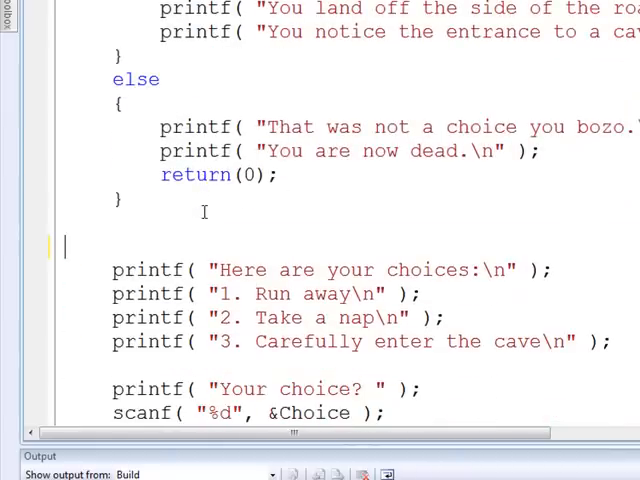
# Step: Call a situation function after the first choice's else block in main
pyautogui.scroll(-3)
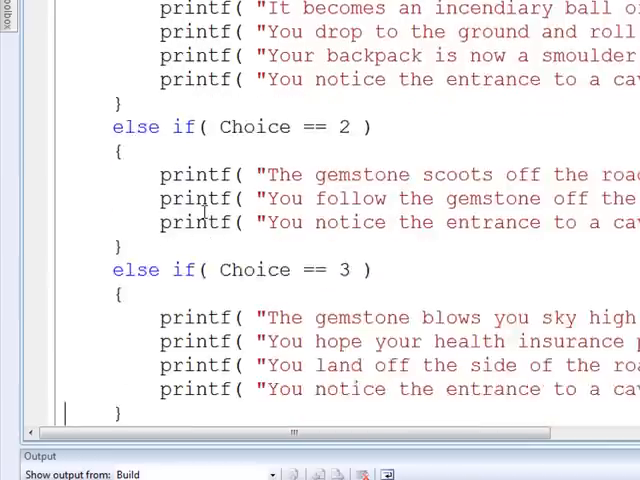
pyautogui.scroll(-3)
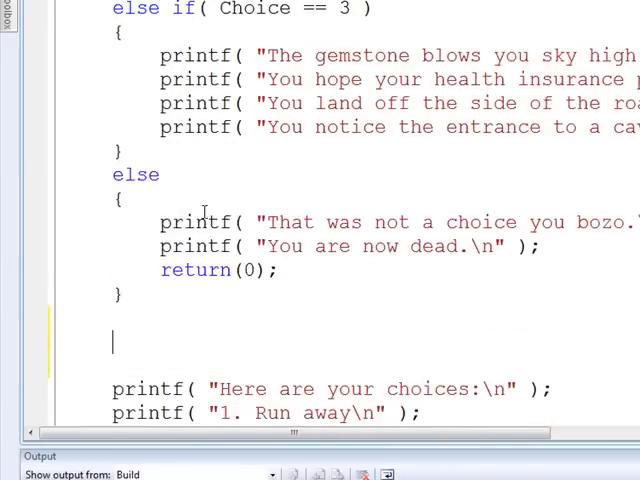
pyautogui.write('Show')
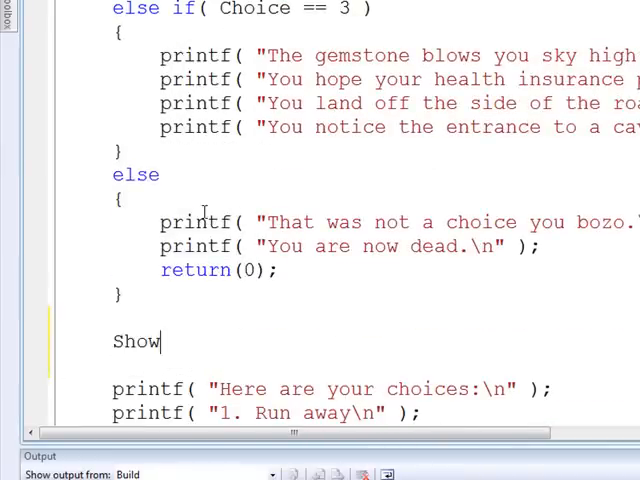
pyautogui.write('Situation1();')
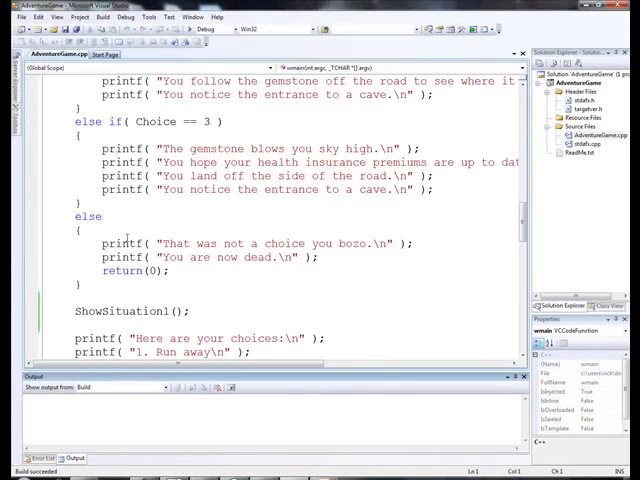
pyautogui.scroll(-3)
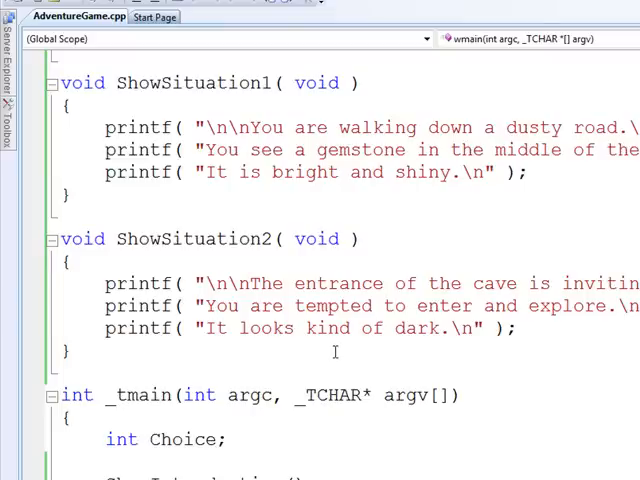
# Step: Type empty 'void ShowChoices1( void )' and 'void ShowChoices2()' stubs below ShowSituation2
pyautogui.scroll(-3)
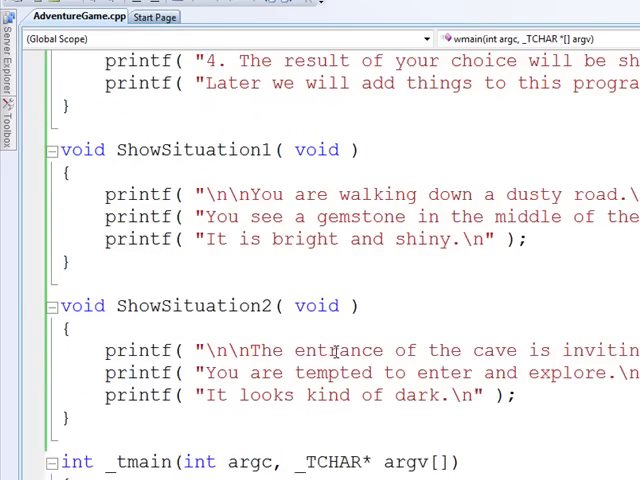
pyautogui.scroll(-3)
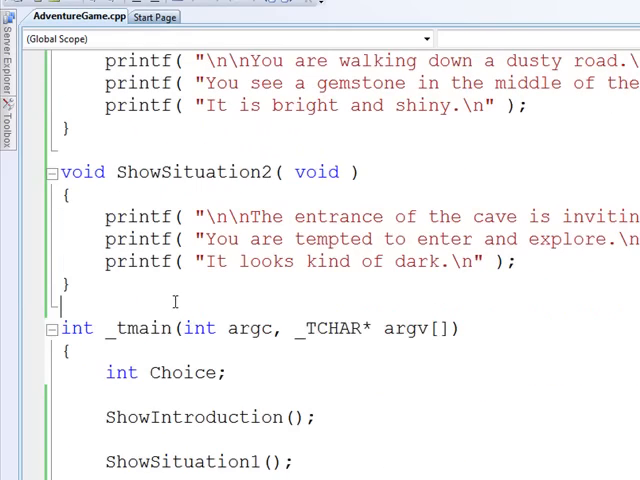
pyautogui.write('v')
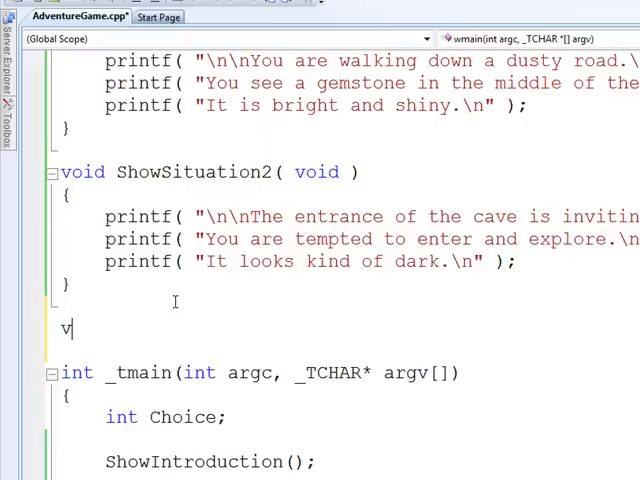
pyautogui.write('oid ShowCh')
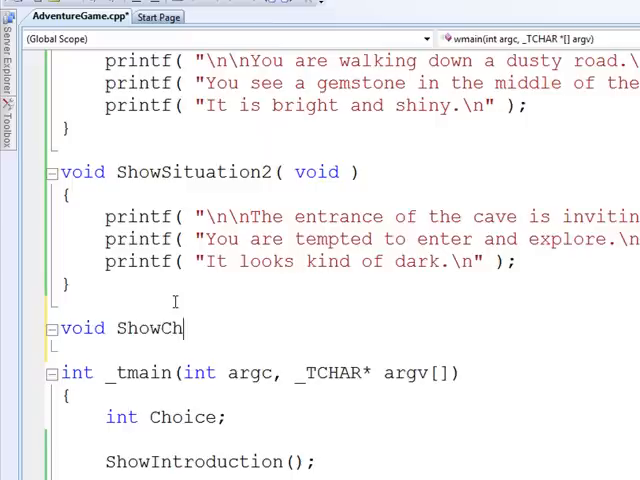
pyautogui.write('oices1( voi')
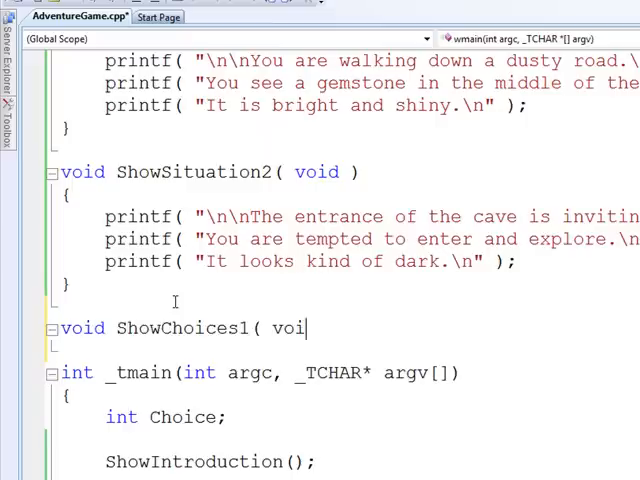
pyautogui.write('d )')
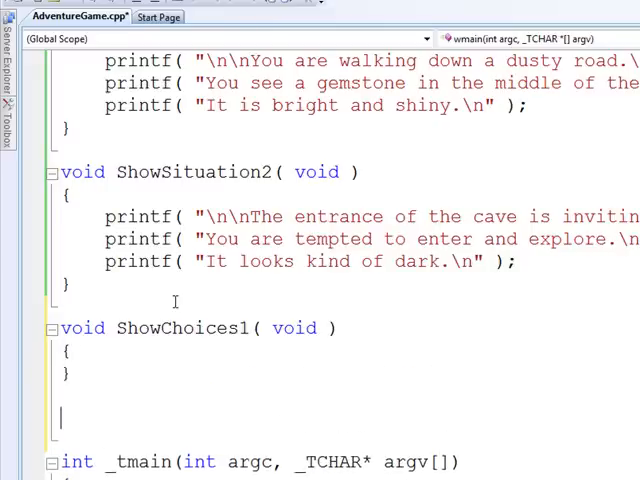
pyautogui.write('void SHow')
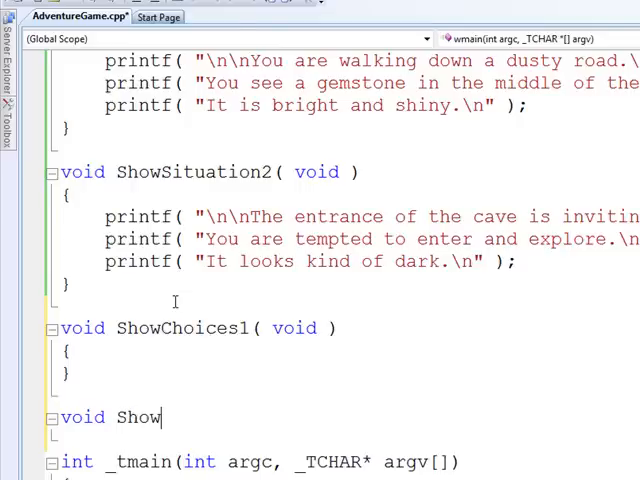
pyautogui.write('Choices2( void')
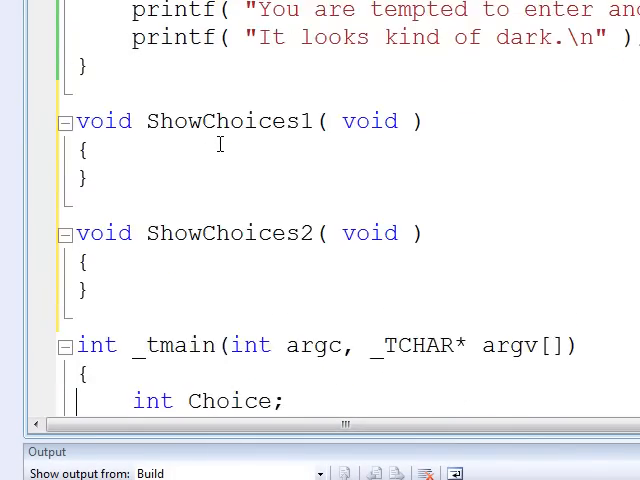
# Step: Move the choice printf blocks into ShowChoices1/2 and call 'ShowChoices1();' after ShowSituation1
pyautogui.scroll(-3)
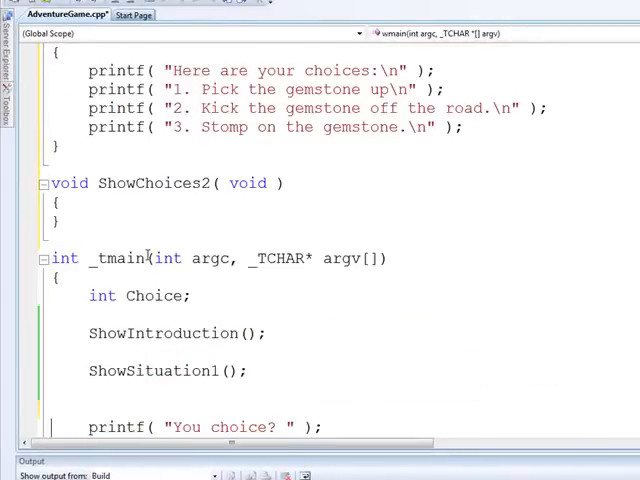
pyautogui.write('Sh')
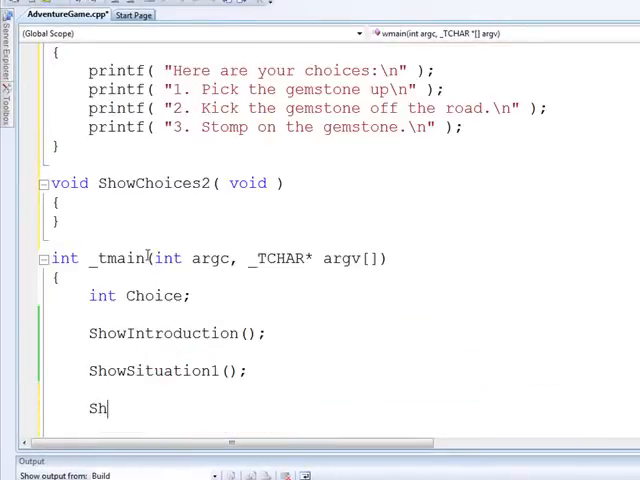
pyautogui.write('owChoices1')
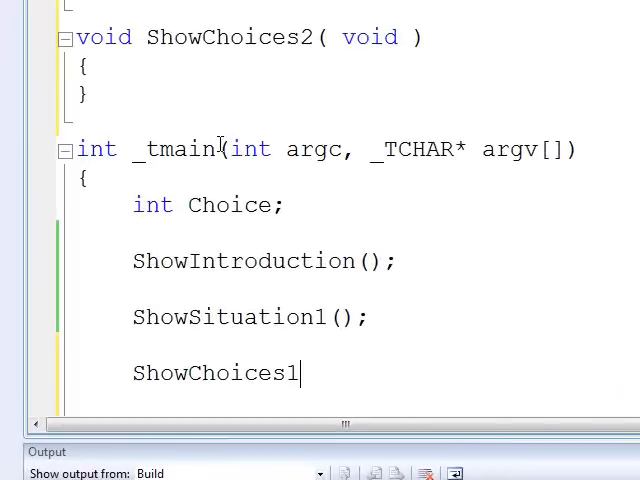
pyautogui.write('();')
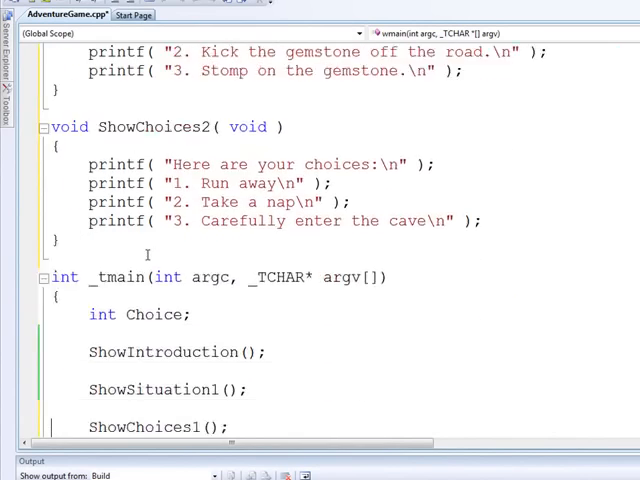
# Step: Add 'ShowChoices2();' and change the second situation call to ShowSituation2
pyautogui.scroll(-3)
pyautogui.write('Show')
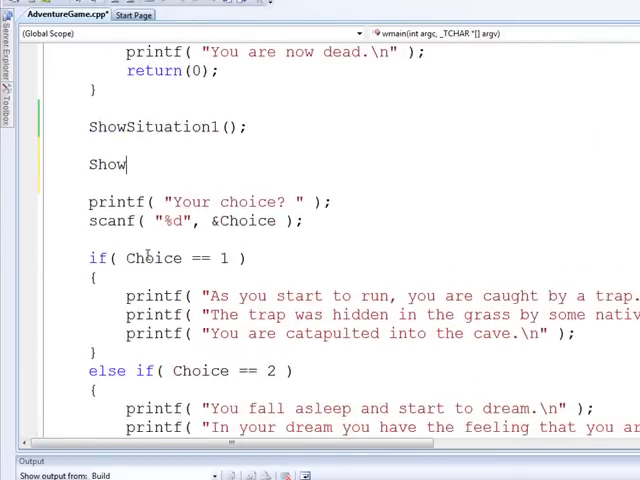
pyautogui.write('Choices2();')
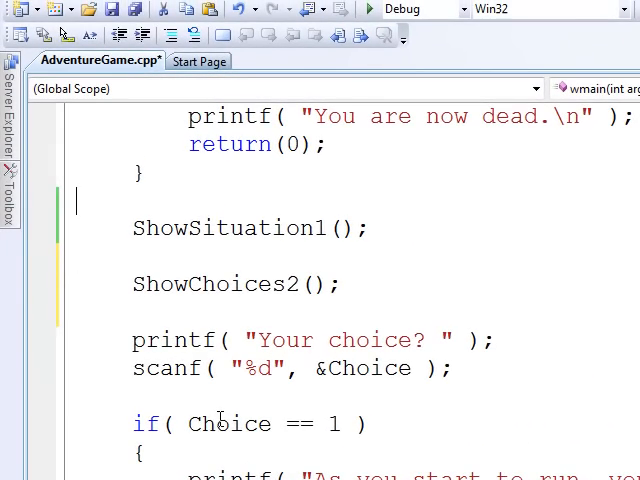
pyautogui.doubleClick(320, 228)
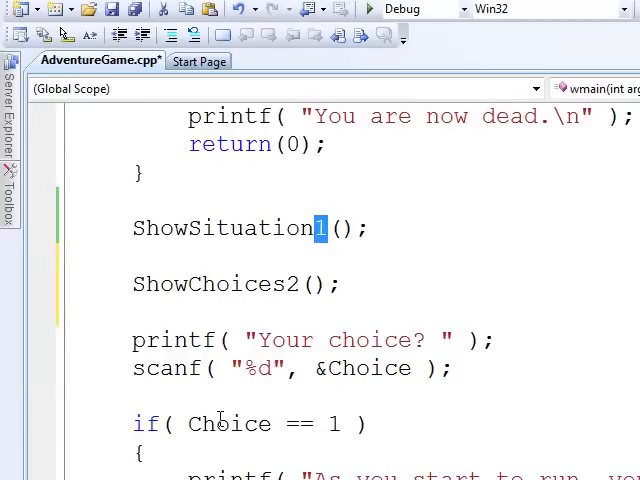
pyautogui.write('2')
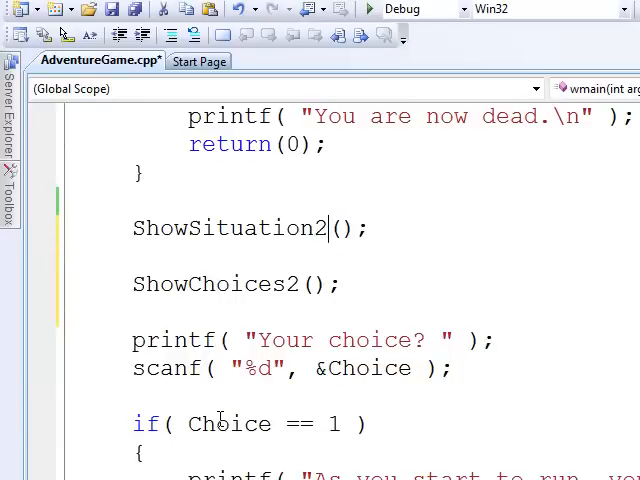
pyautogui.scroll(-3)
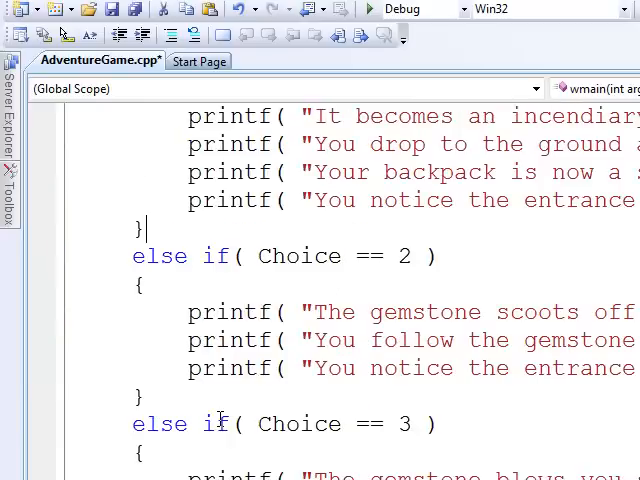
# Step: Save AdventureGame.cpp with Ctrl+S and review the new functions down into main
pyautogui.scroll(3)
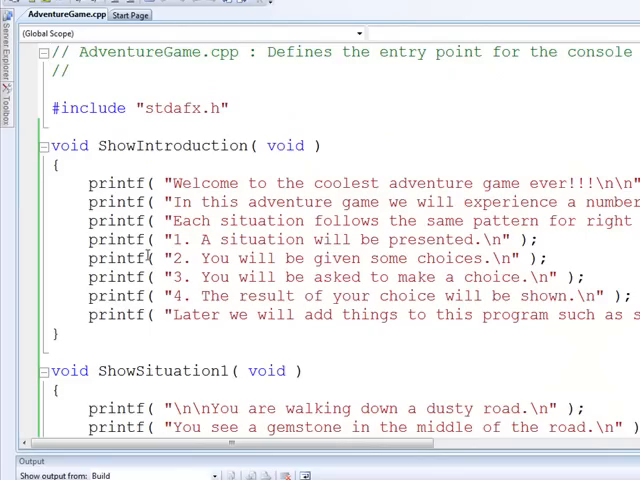
pyautogui.scroll(-3)
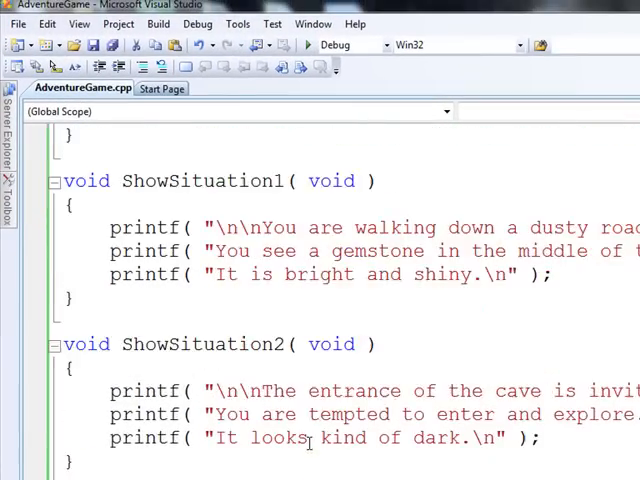
pyautogui.scroll(-3)
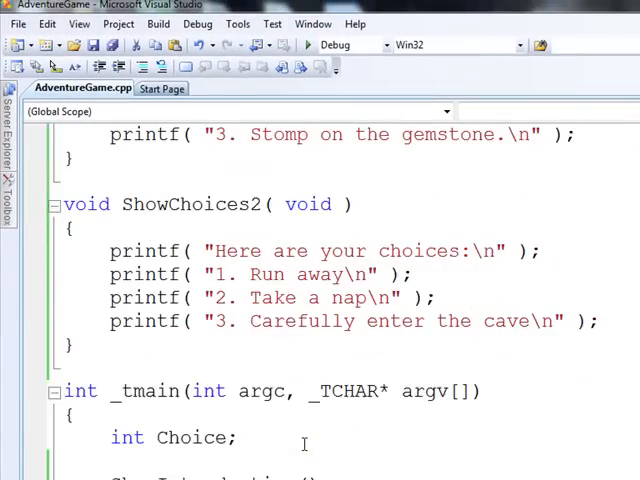